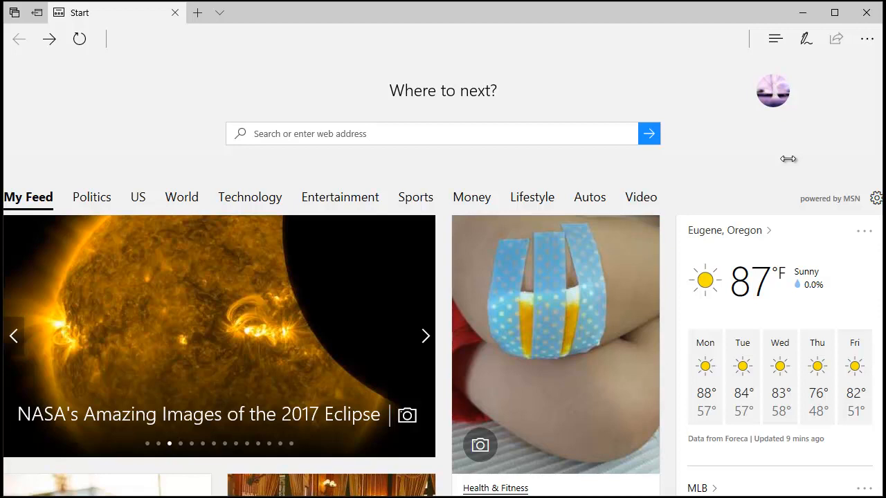
Open Edge's settings from the browser options menu.
left_click(425, 336)
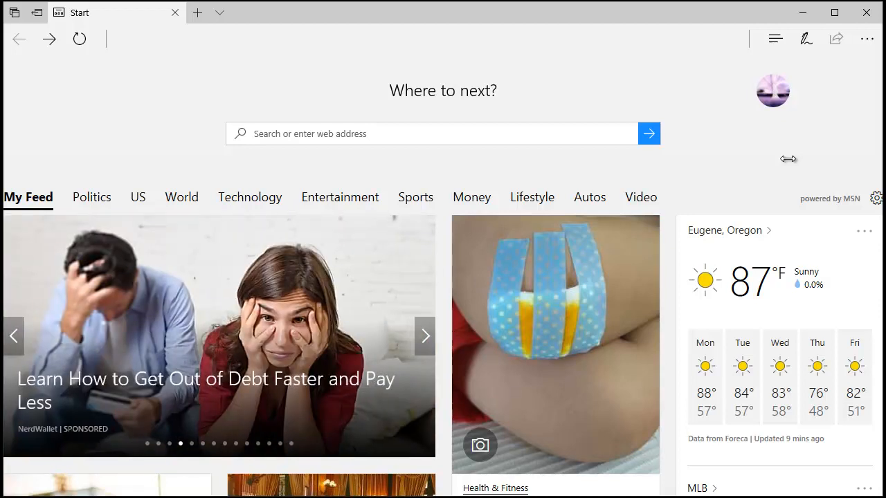
left_click(424, 336)
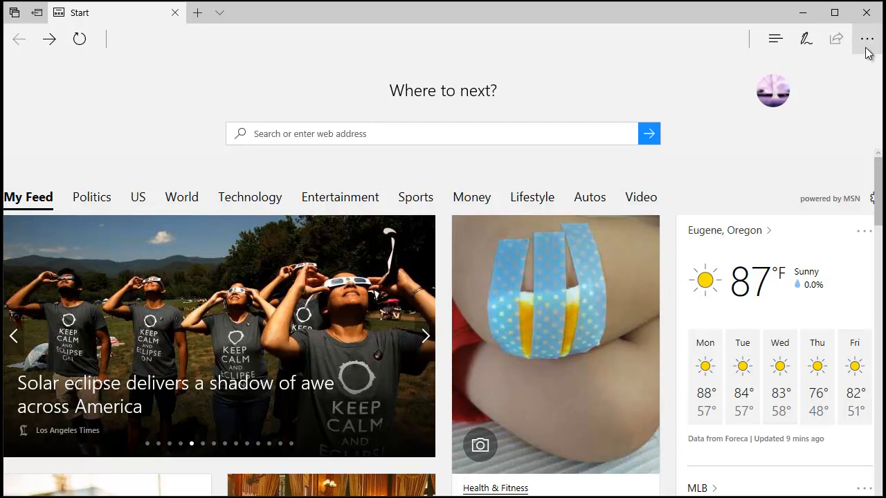
mouse_move(867, 39)
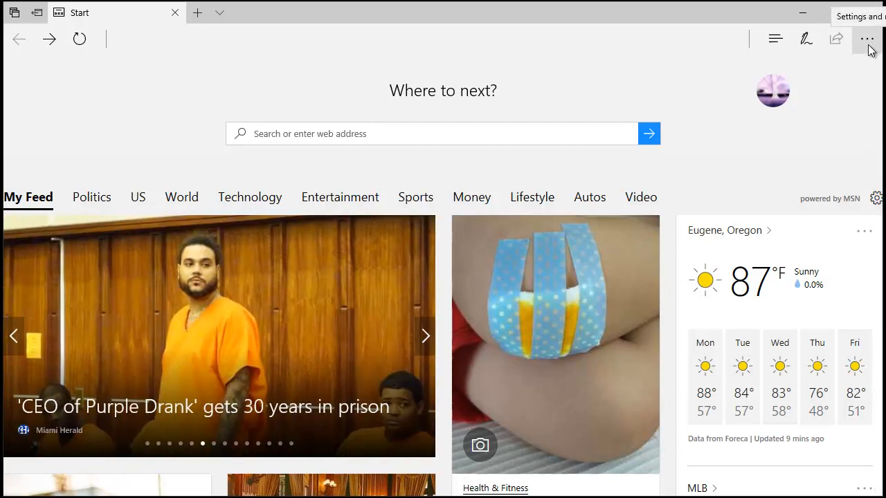
left_click(866, 39)
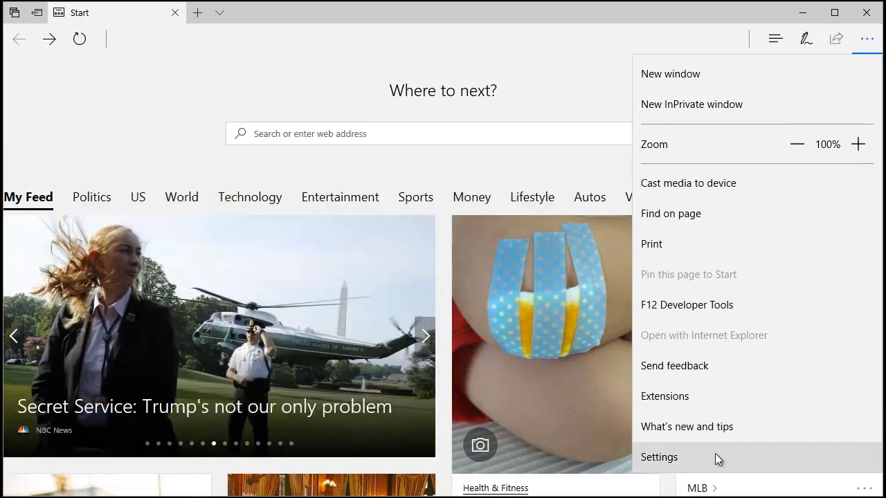
left_click(659, 457)
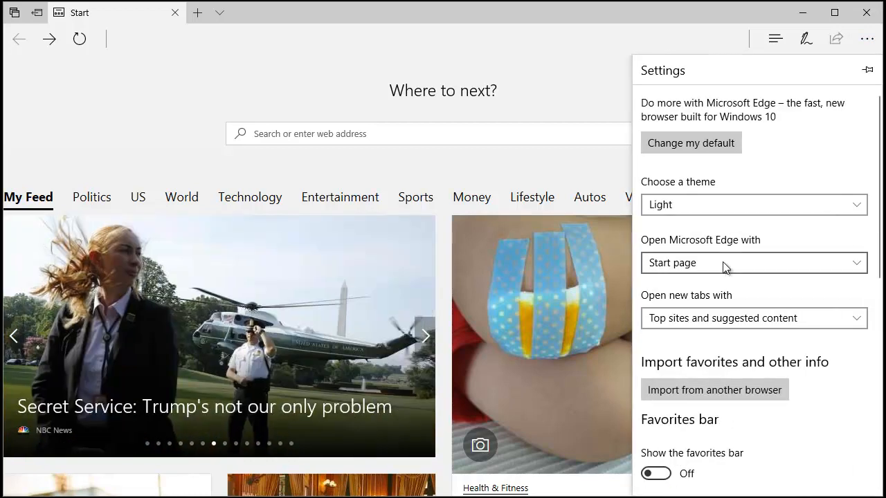
mouse_move(762, 246)
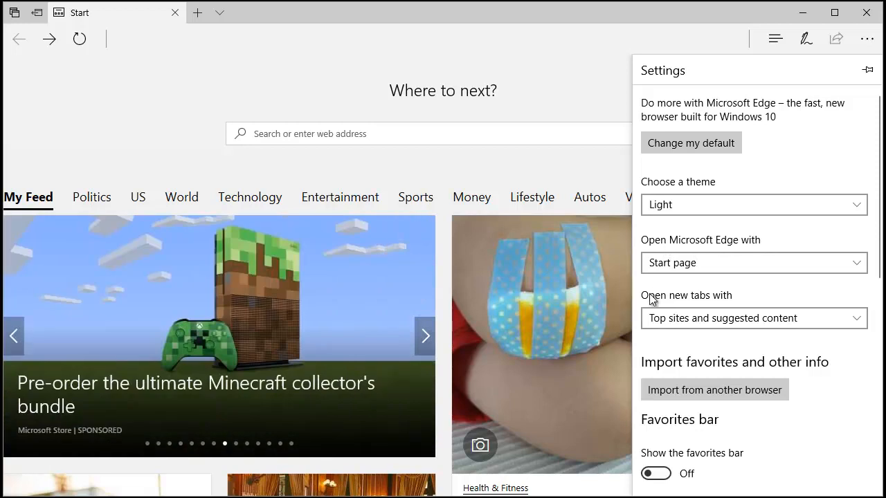
Set 'Open Microsoft Edge with' to New tab page after briefly trying previous pages.
left_click(753, 263)
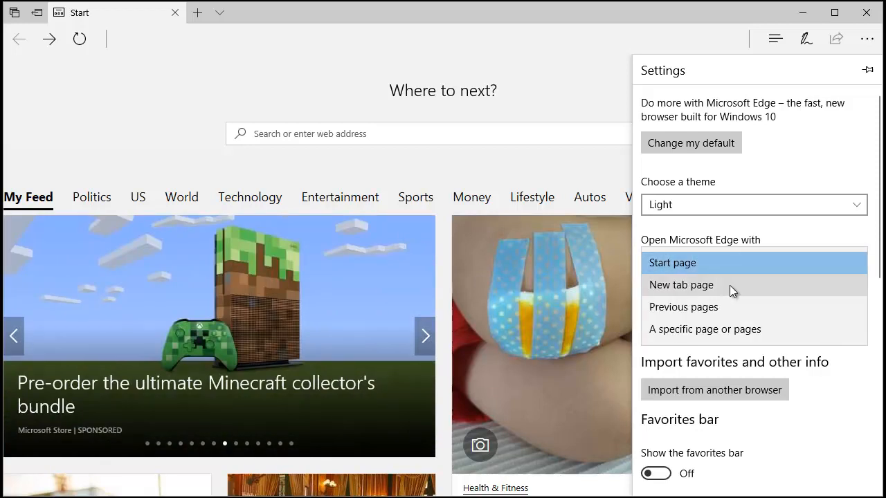
left_click(680, 285)
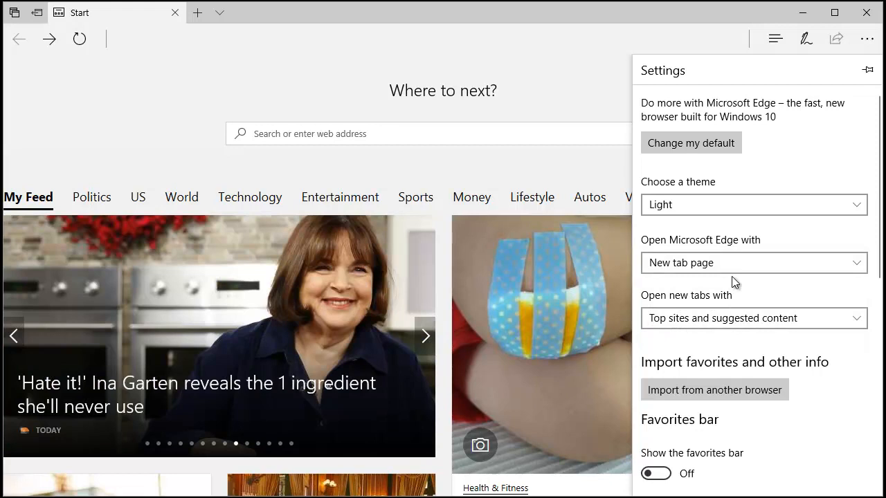
left_click(751, 262)
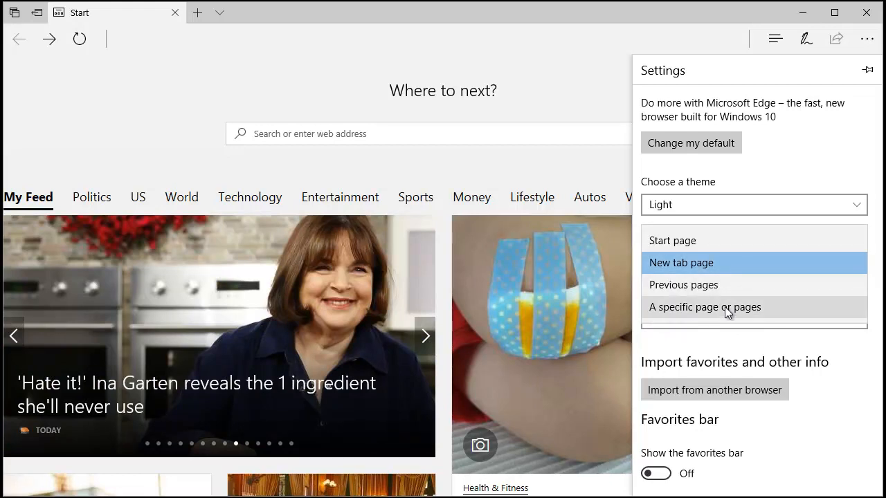
left_click(683, 285)
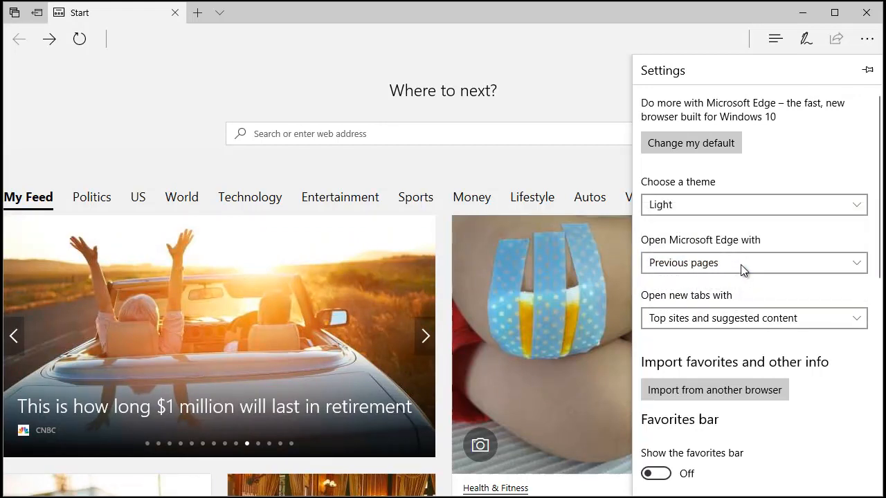
left_click(753, 262)
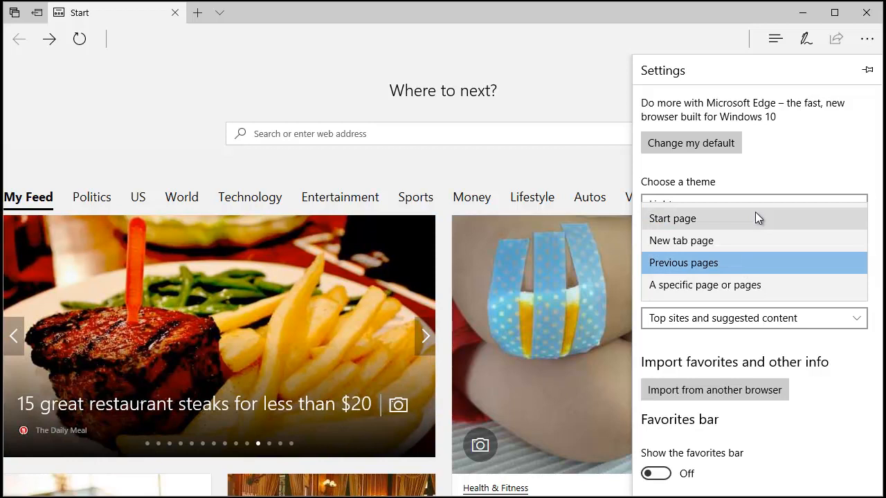
left_click(681, 240)
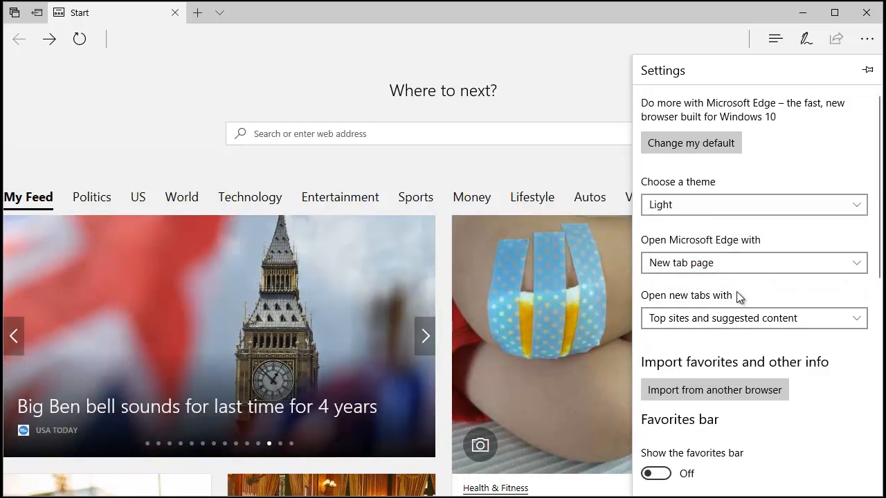
Set 'Open new tabs with' to A blank page and dismiss the Settings pane.
left_click(753, 318)
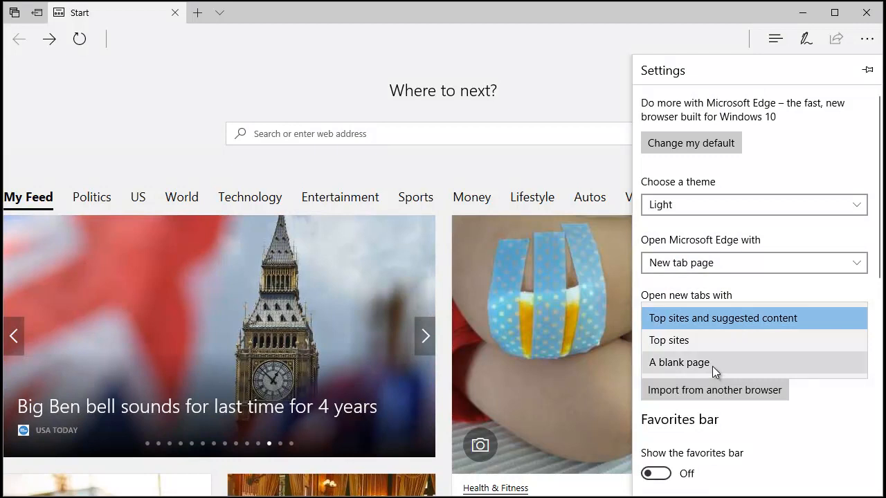
left_click(679, 363)
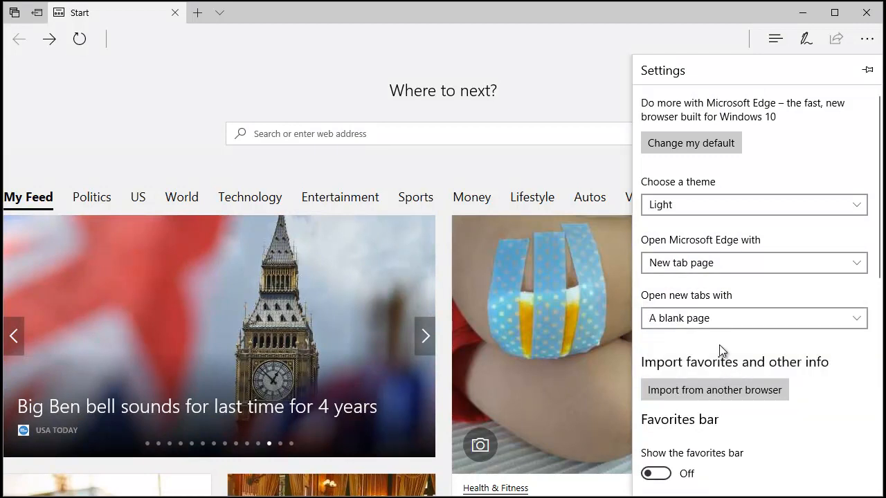
left_click(425, 336)
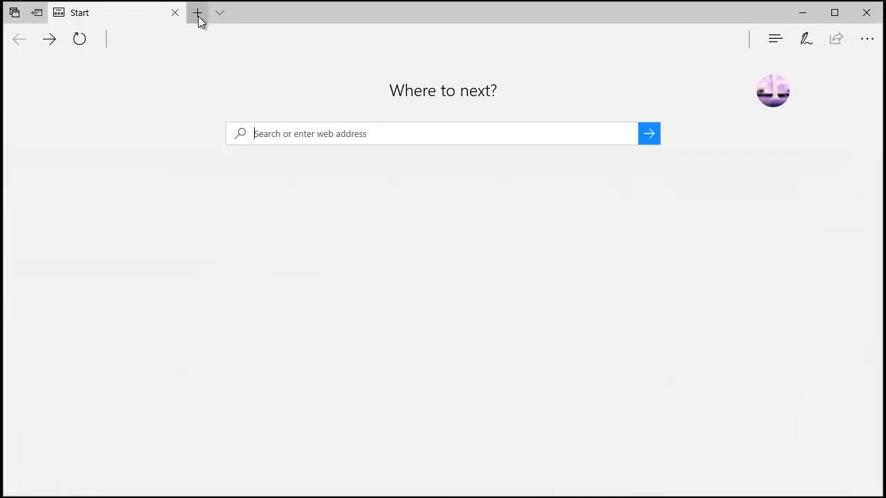
Open a new tab showing a blank page with only the search box.
left_click(197, 12)
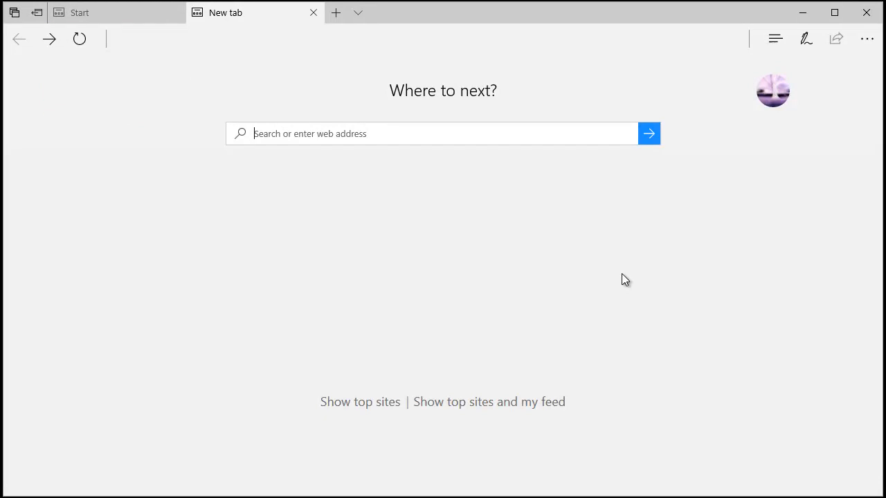
mouse_move(607, 263)
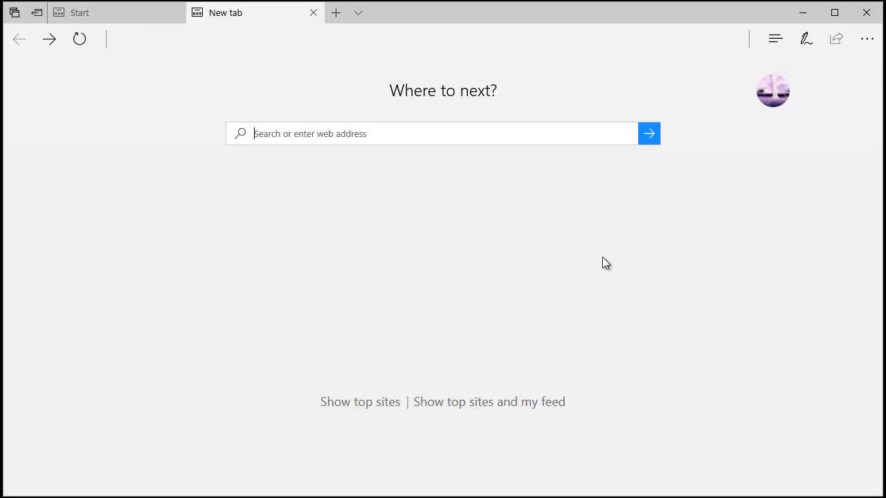
mouse_move(637, 313)
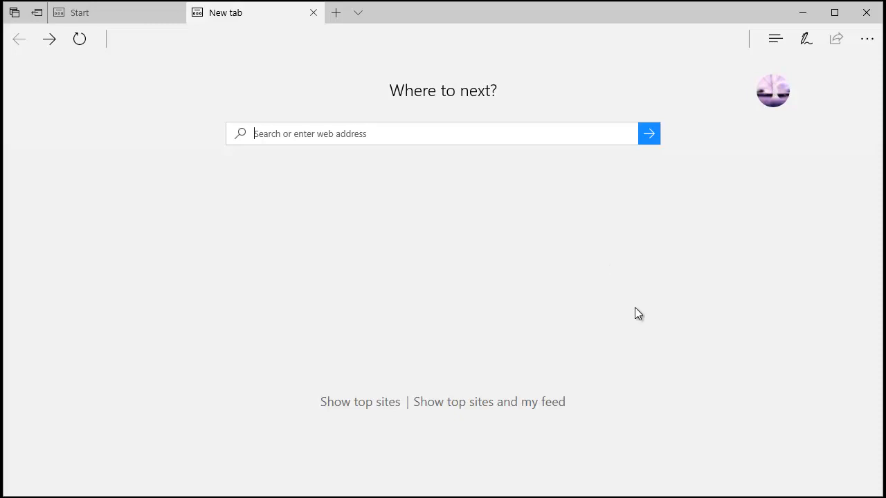